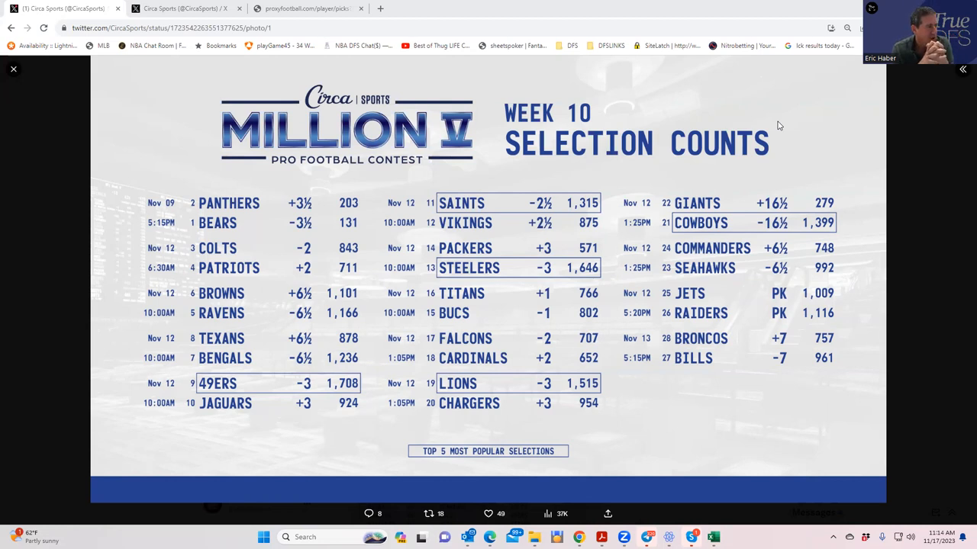
{"action": "mouse_move", "coordinate": [800, 249]}
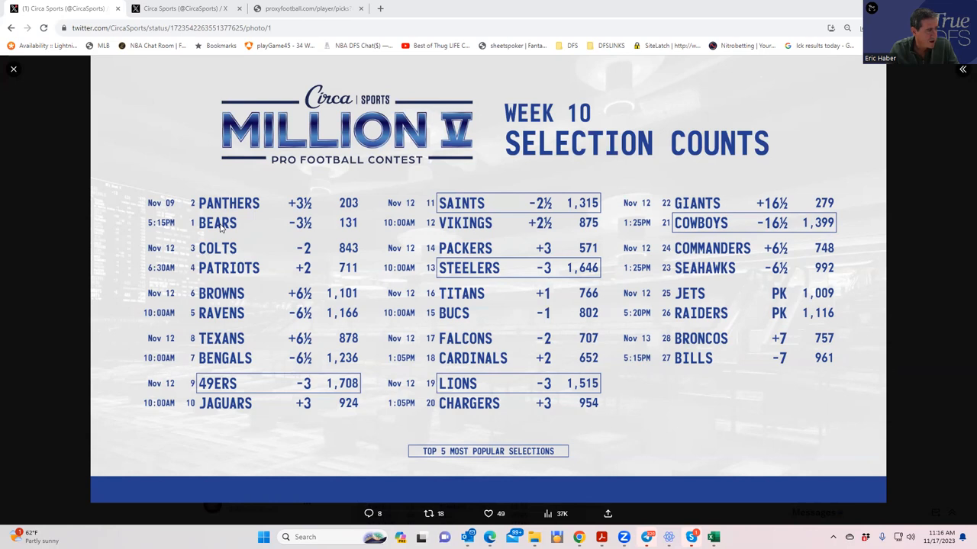
{"action": "mouse_move", "coordinate": [320, 221]}
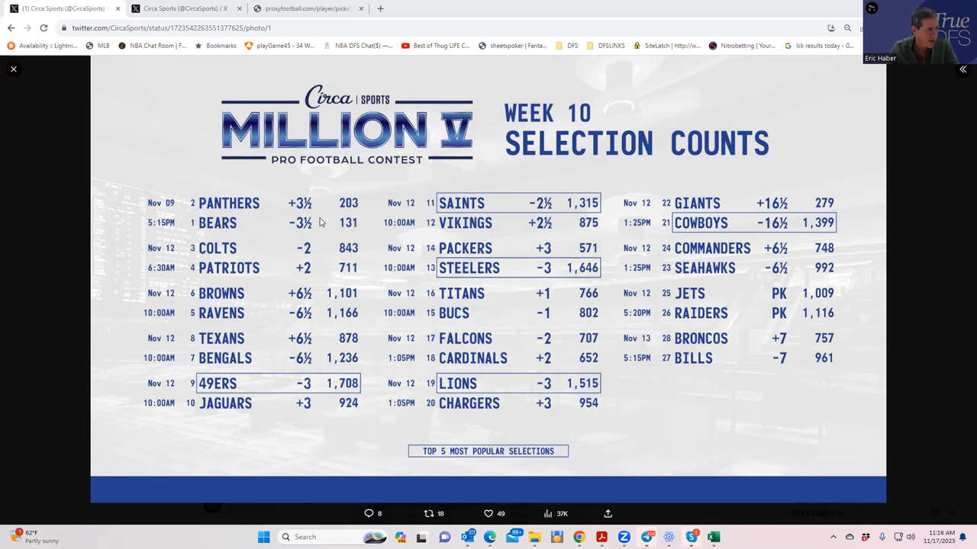
{"action": "mouse_move", "coordinate": [816, 221]}
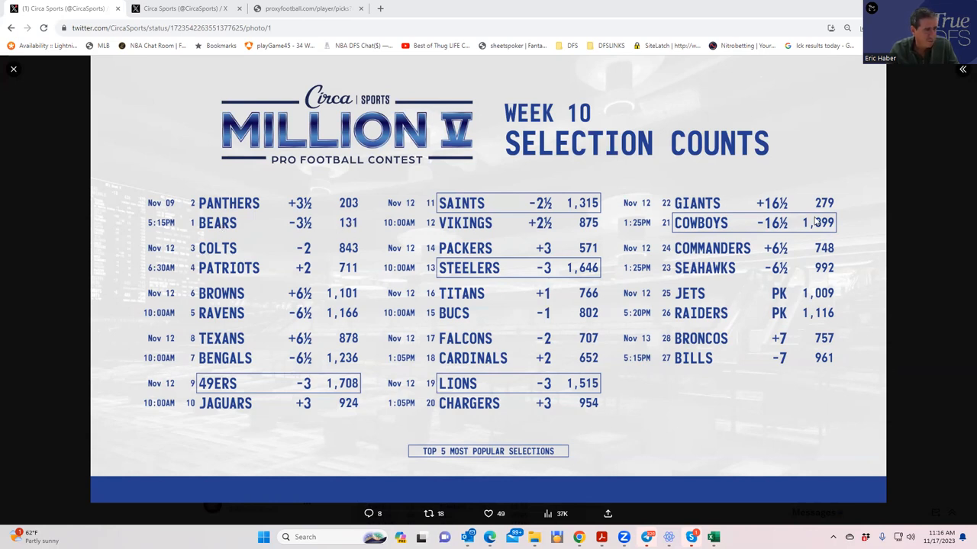
{"action": "mouse_move", "coordinate": [325, 240]}
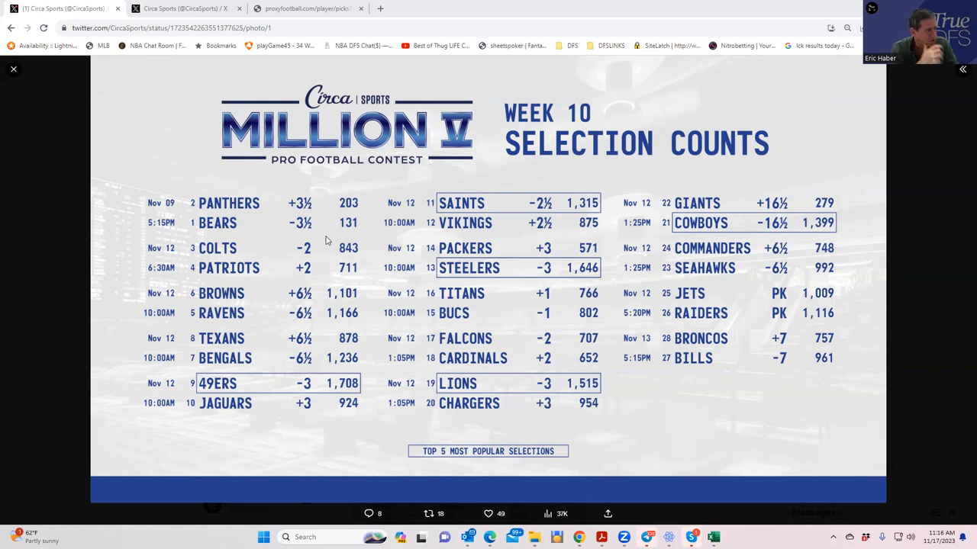
{"action": "mouse_move", "coordinate": [303, 341]}
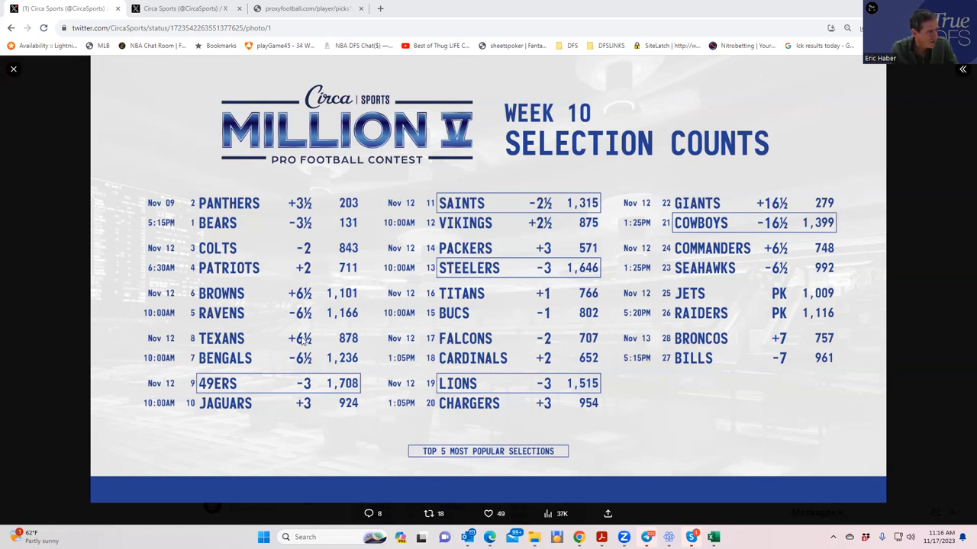
{"action": "mouse_move", "coordinate": [351, 341]}
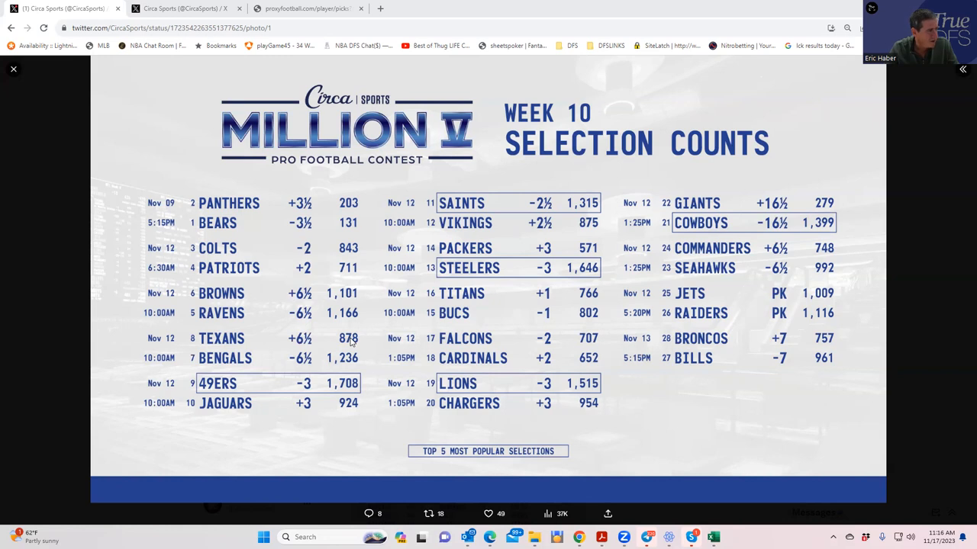
{"action": "mouse_move", "coordinate": [340, 296]}
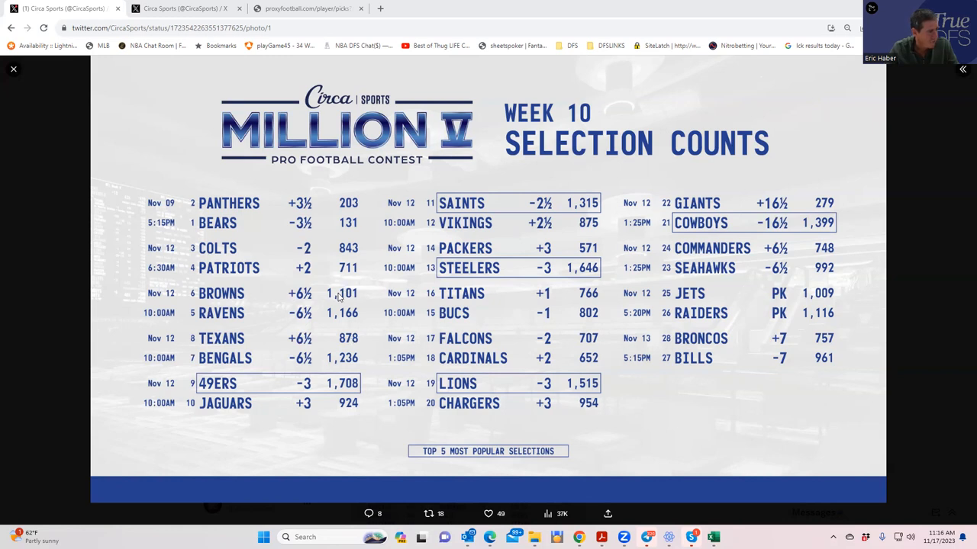
{"action": "mouse_move", "coordinate": [322, 303]}
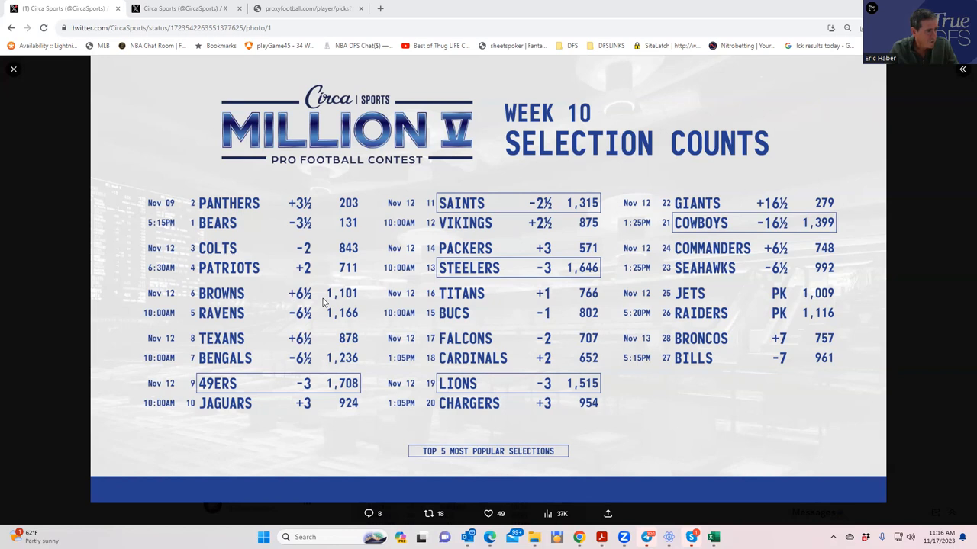
{"action": "mouse_move", "coordinate": [829, 268]}
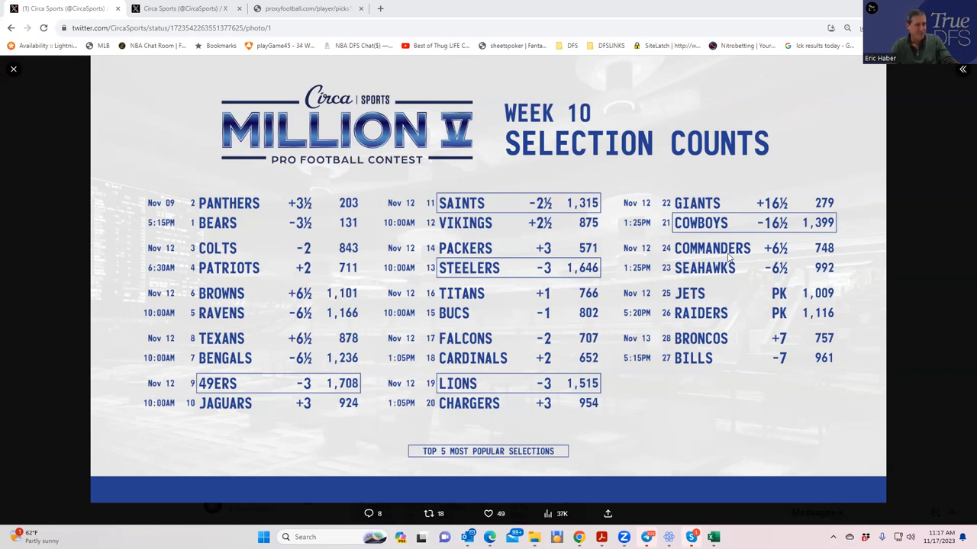
{"action": "mouse_move", "coordinate": [620, 261]}
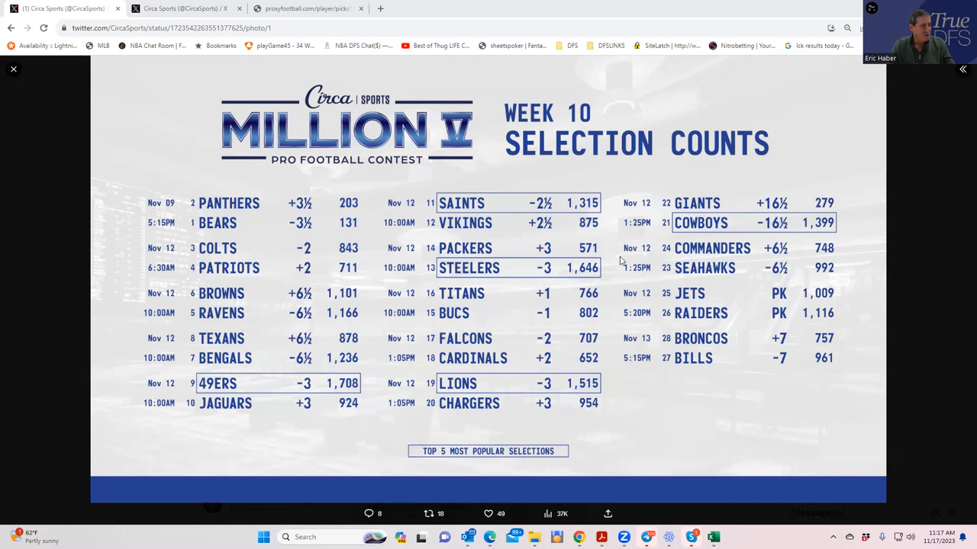
{"action": "mouse_move", "coordinate": [553, 282]}
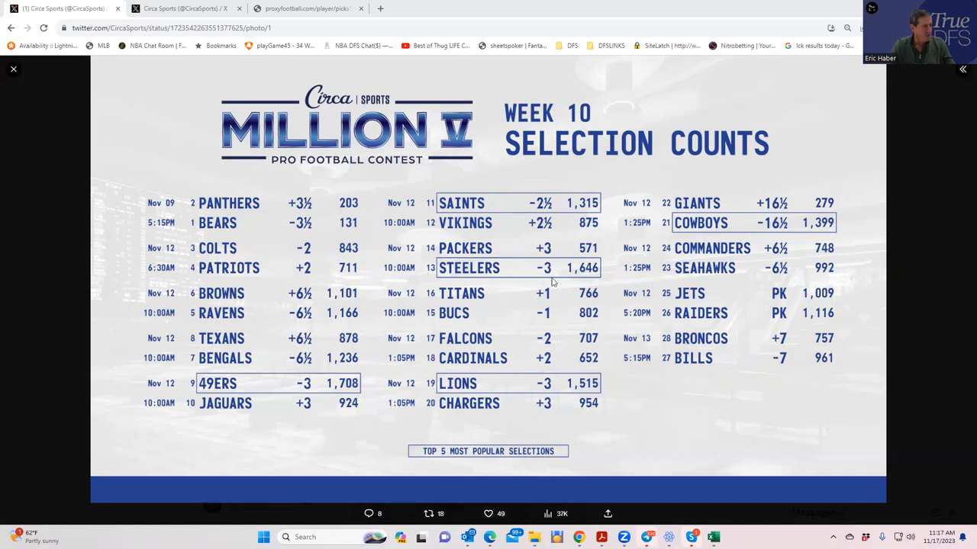
{"action": "mouse_move", "coordinate": [257, 254]}
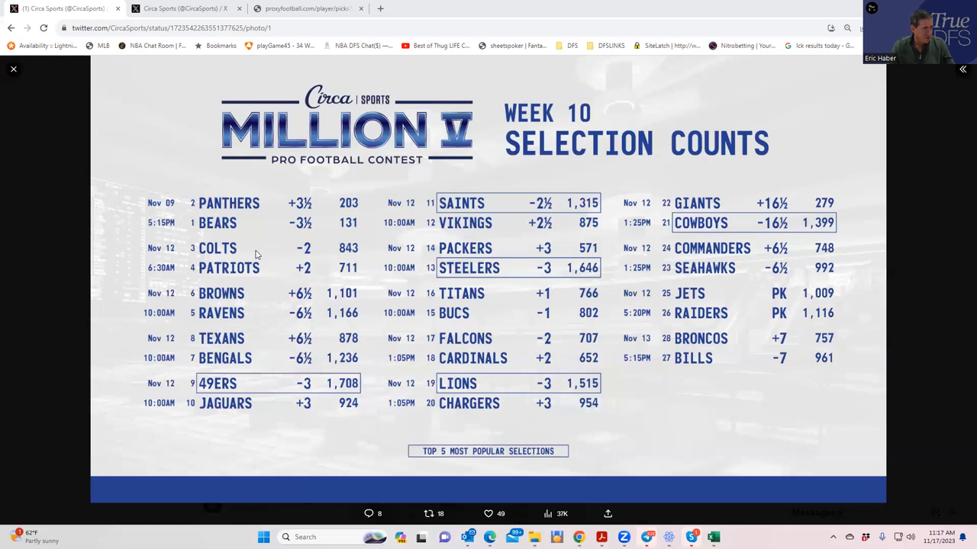
{"action": "mouse_move", "coordinate": [738, 211]}
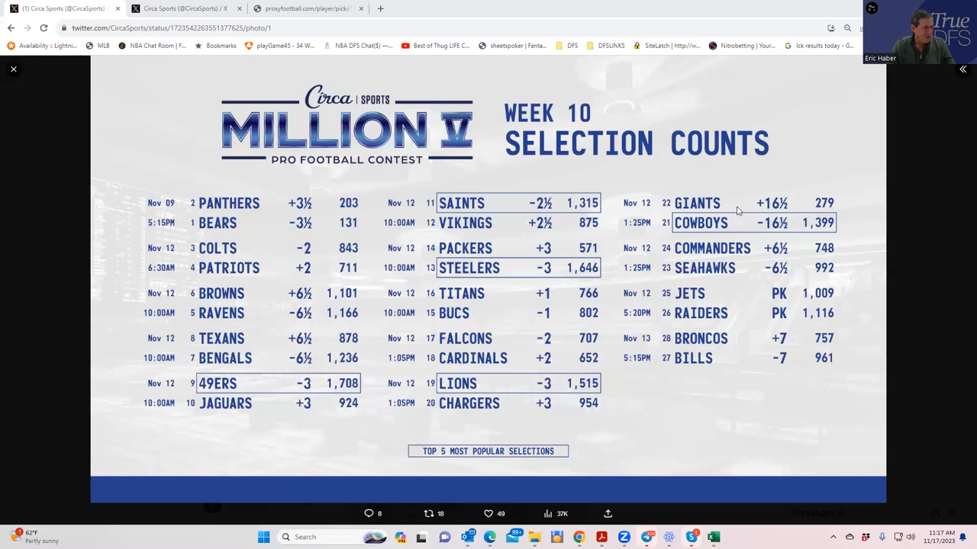
{"action": "mouse_move", "coordinate": [449, 327]}
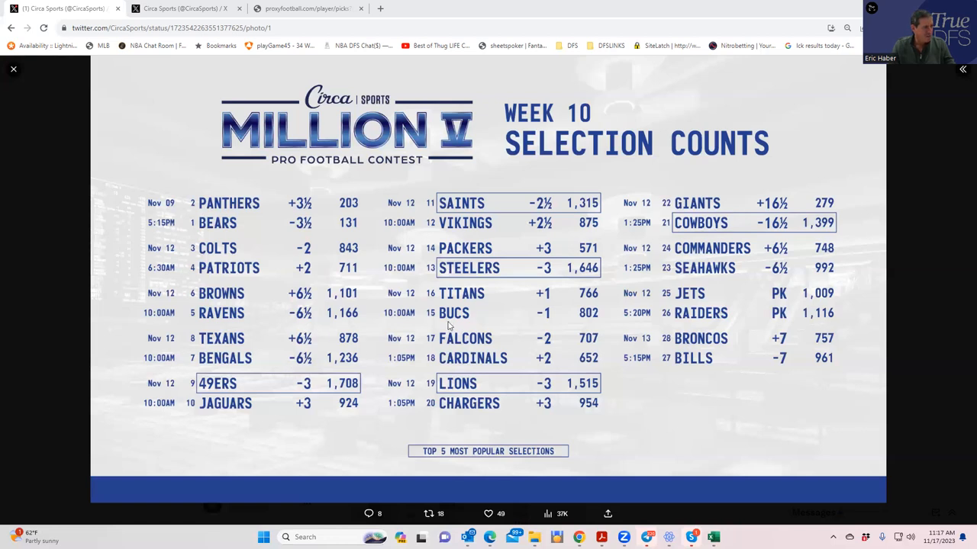
{"action": "mouse_move", "coordinate": [233, 256]}
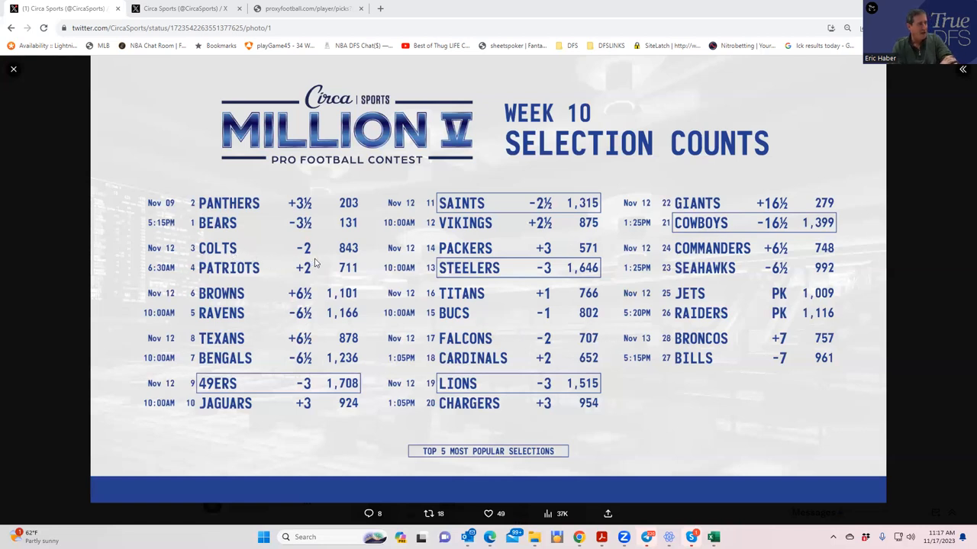
{"action": "mouse_move", "coordinate": [326, 263]}
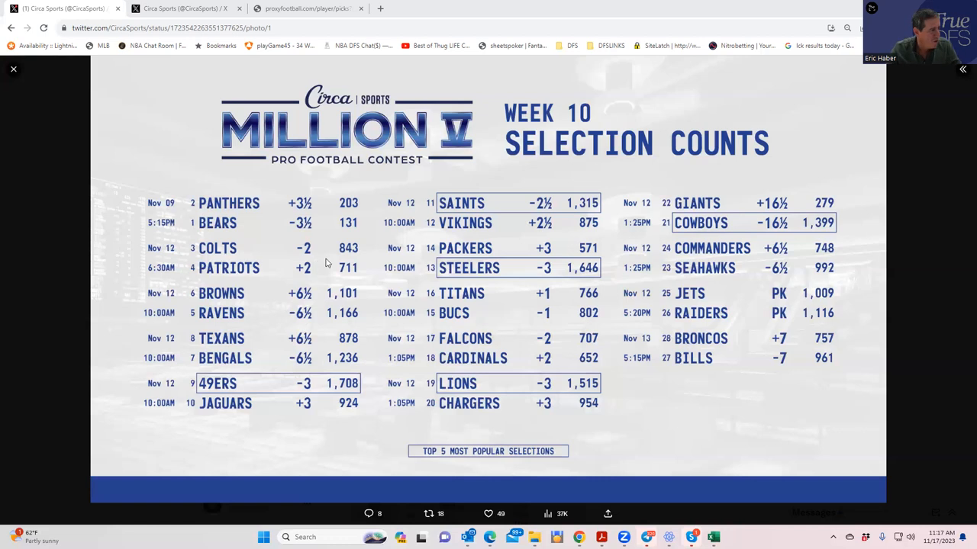
{"action": "mouse_move", "coordinate": [773, 210]}
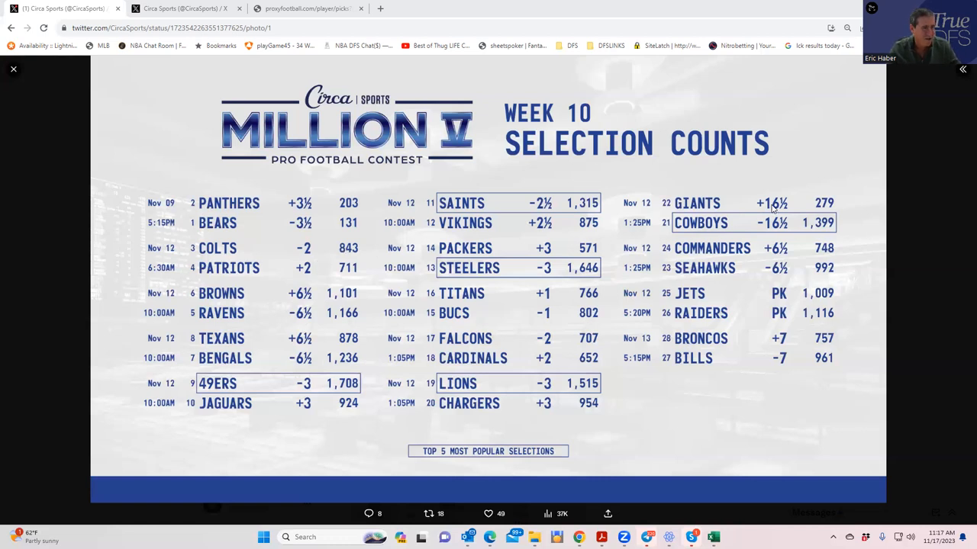
{"action": "mouse_move", "coordinate": [712, 207]}
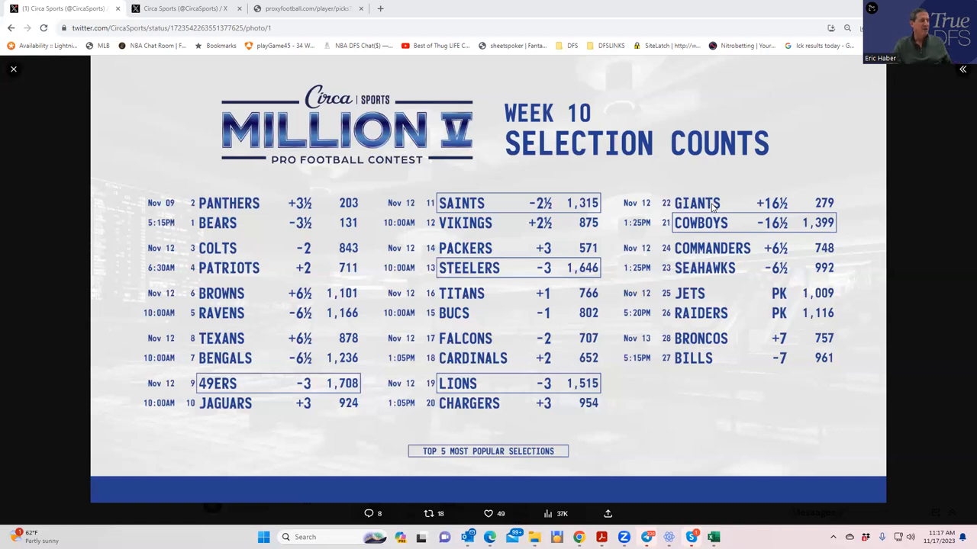
{"action": "mouse_move", "coordinate": [853, 216]}
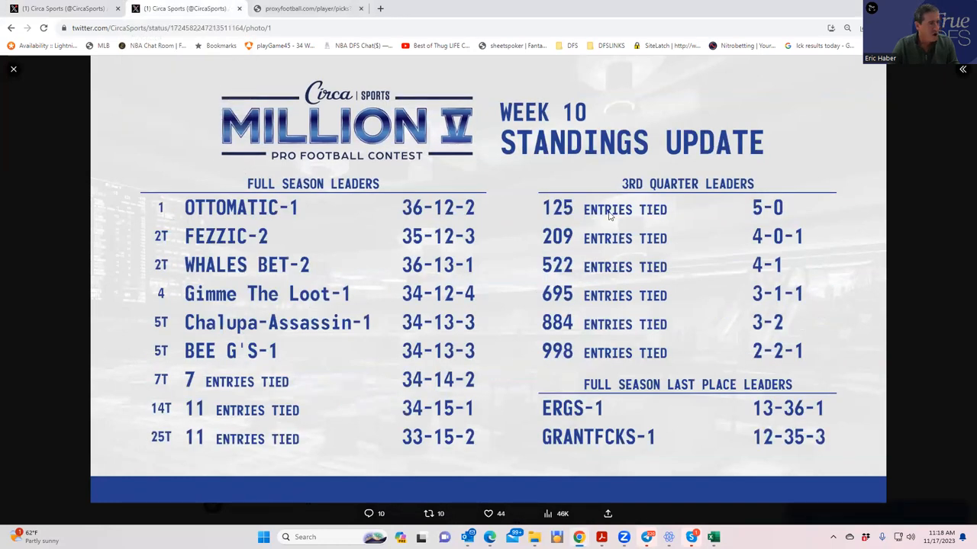
{"action": "mouse_move", "coordinate": [728, 206]}
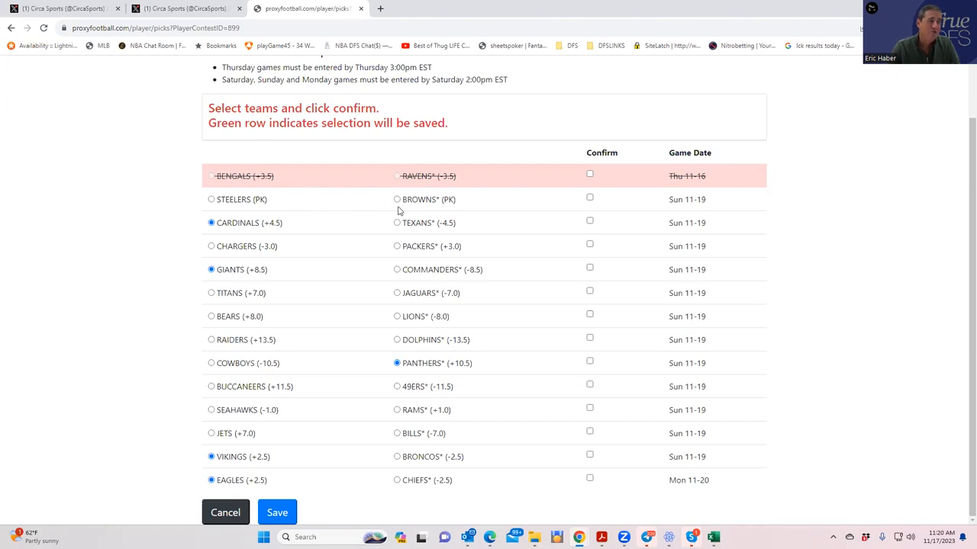
{"action": "mouse_move", "coordinate": [290, 212]}
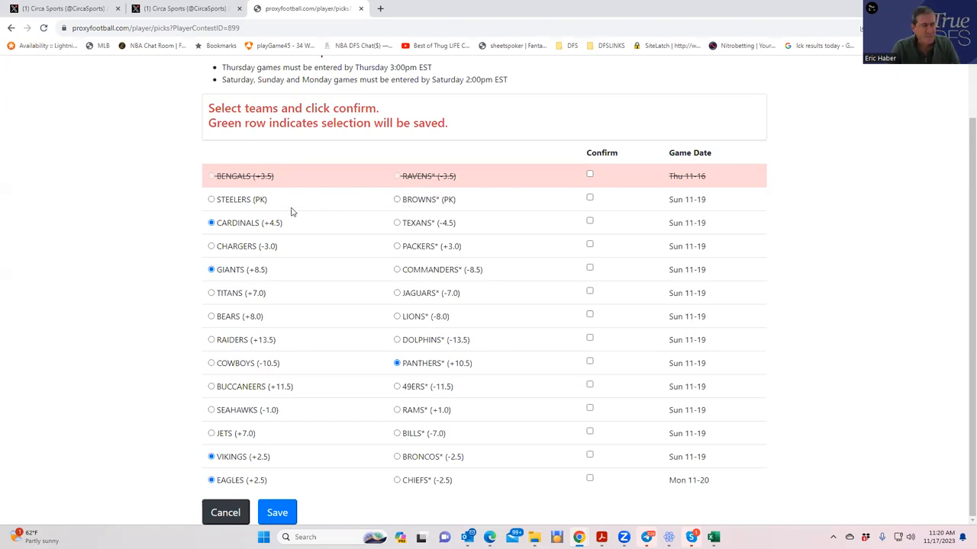
{"action": "mouse_move", "coordinate": [421, 215]}
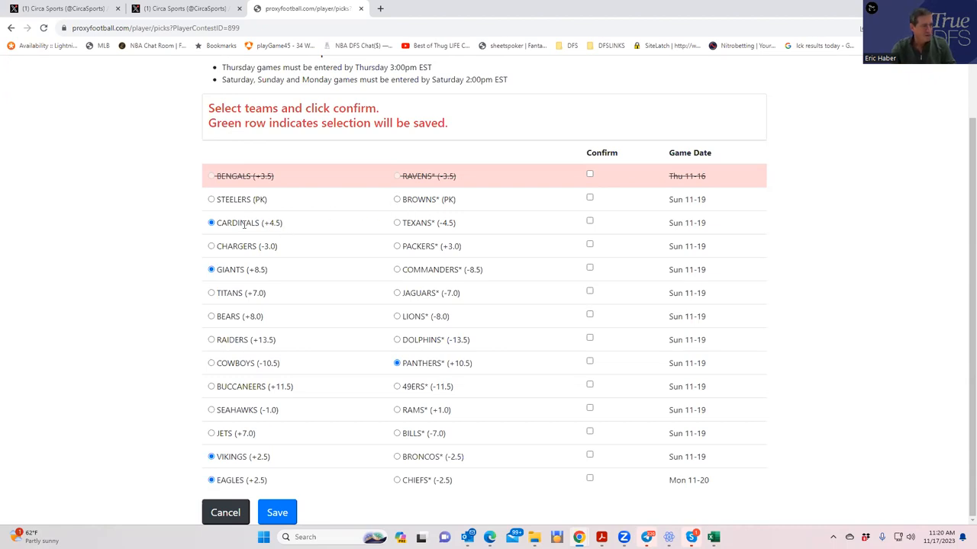
{"action": "mouse_move", "coordinate": [265, 223]}
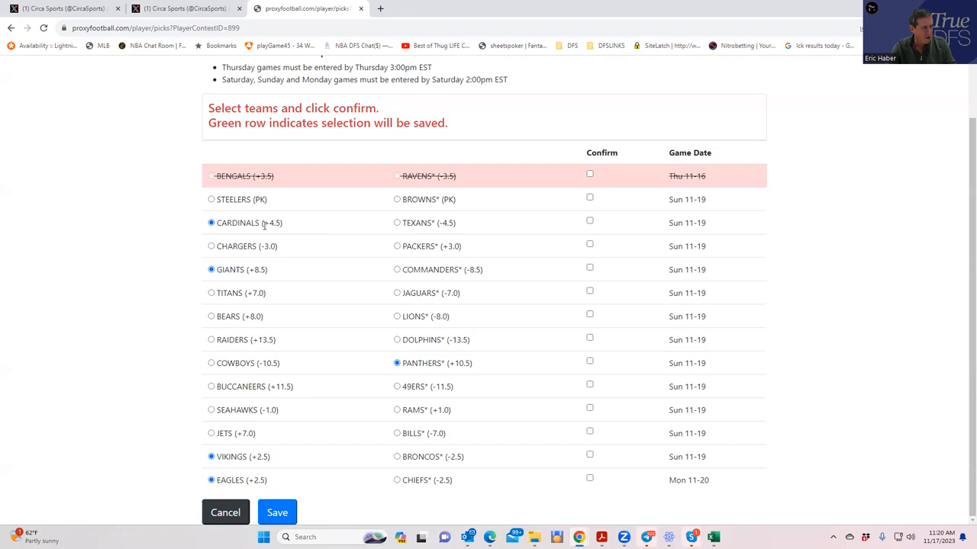
{"action": "mouse_move", "coordinate": [266, 223]}
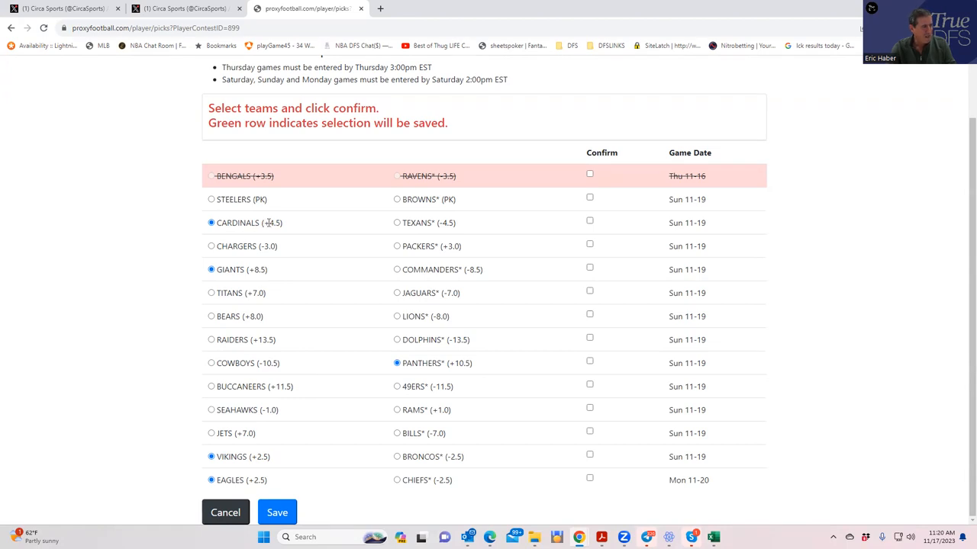
{"action": "mouse_move", "coordinate": [298, 231]}
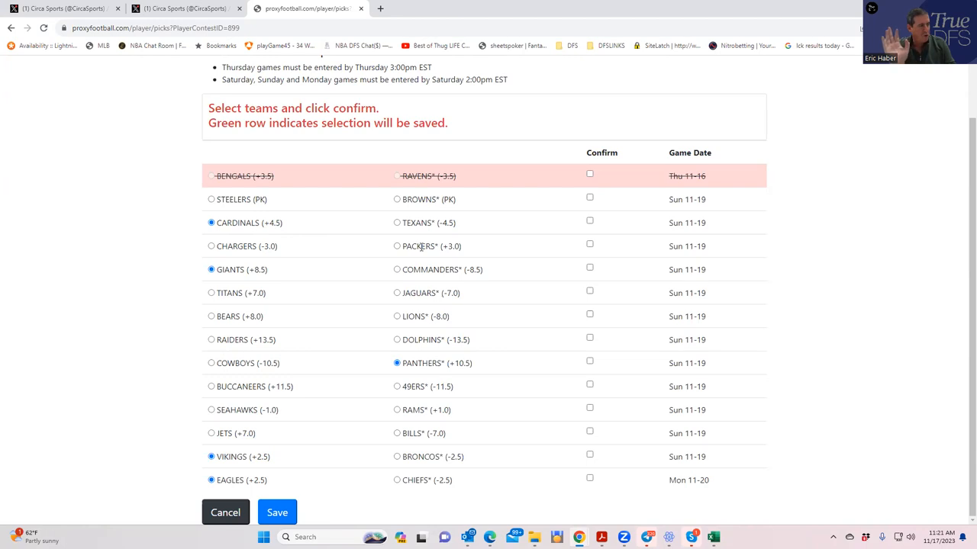
{"action": "mouse_move", "coordinate": [259, 274]}
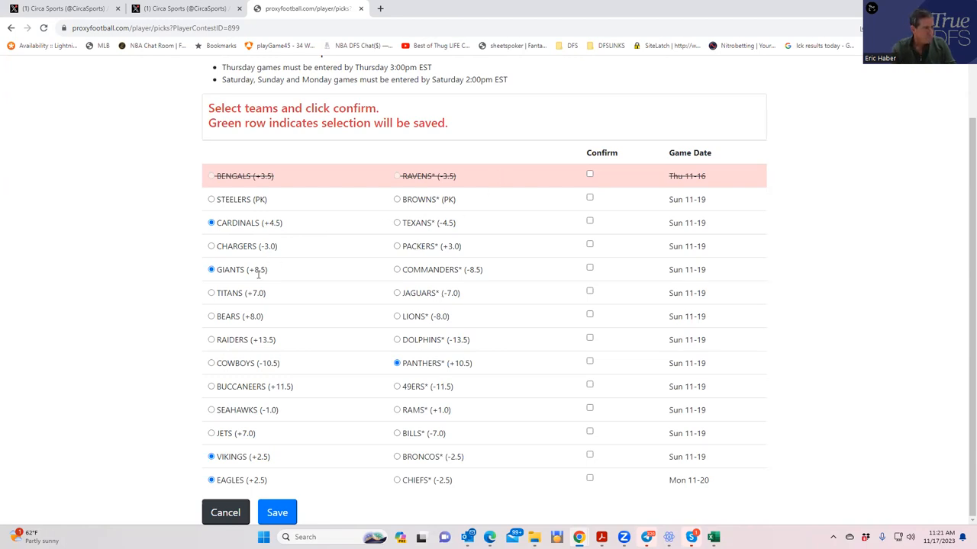
{"action": "mouse_move", "coordinate": [240, 279]}
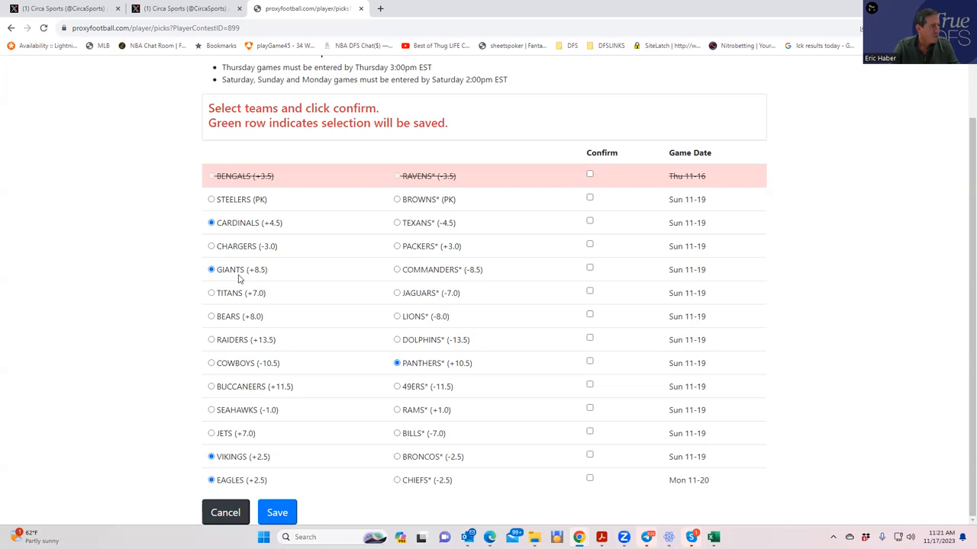
{"action": "mouse_move", "coordinate": [352, 293]}
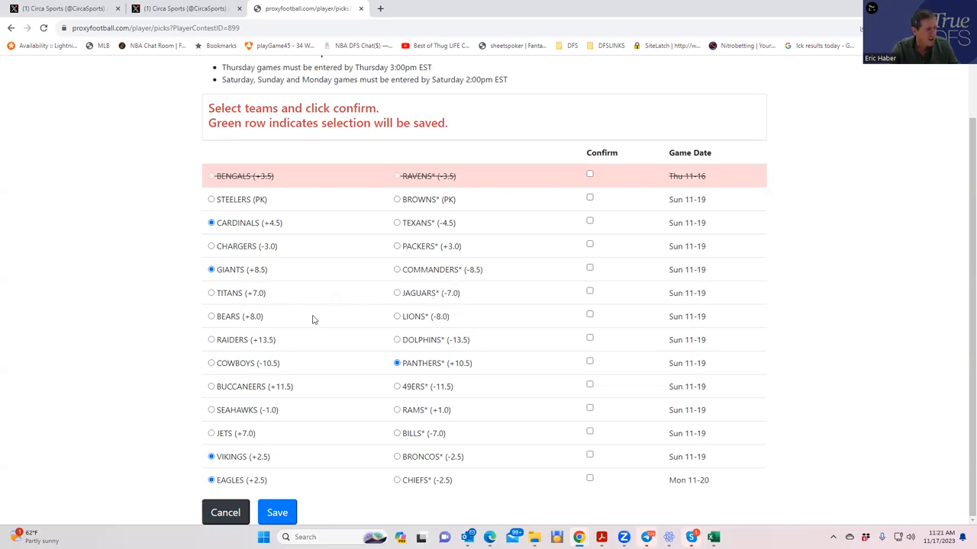
{"action": "mouse_move", "coordinate": [338, 316]}
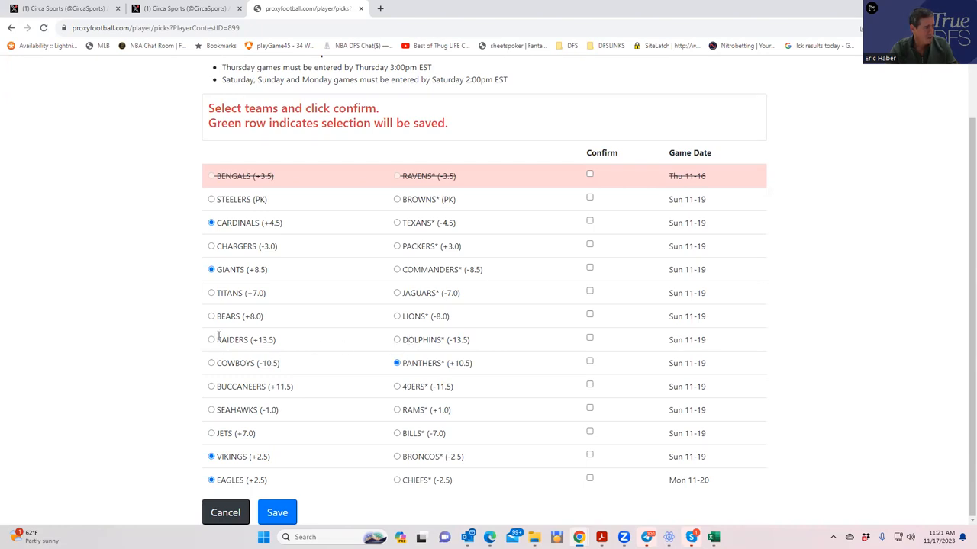
{"action": "mouse_move", "coordinate": [215, 342]}
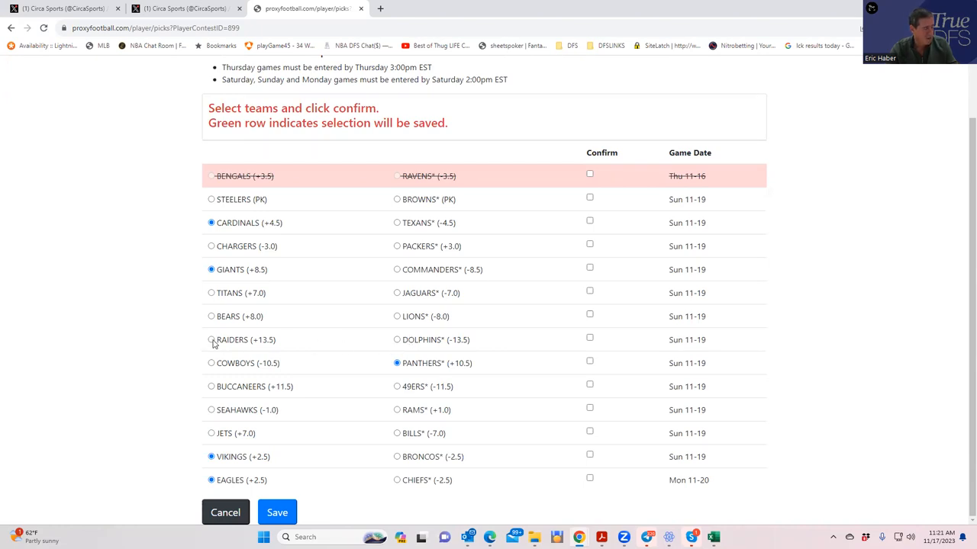
Pick the Raiders (+13.5) over the Dolphins and the Buccaneers (+11.5) over the 49ers
{"action": "left_click", "coordinate": [211, 339]}
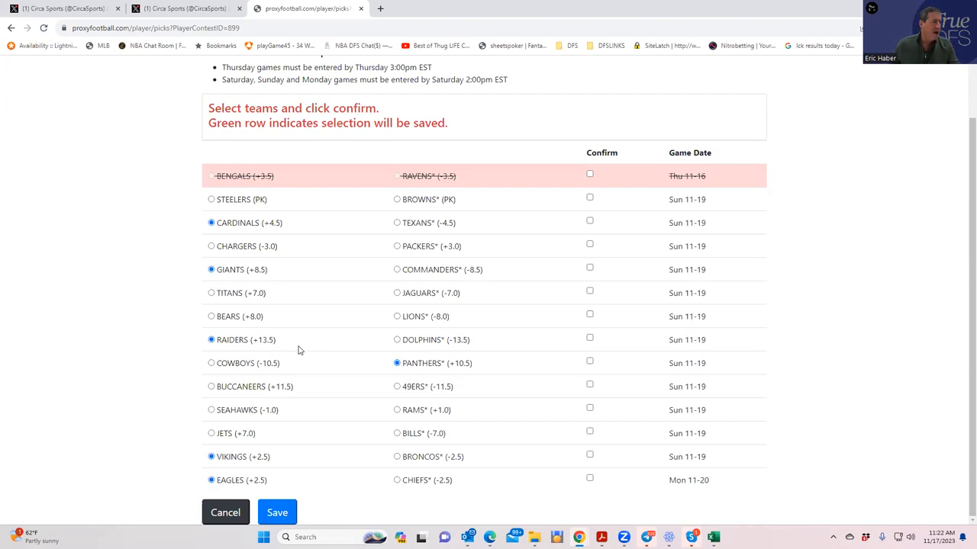
{"action": "mouse_move", "coordinate": [273, 357]}
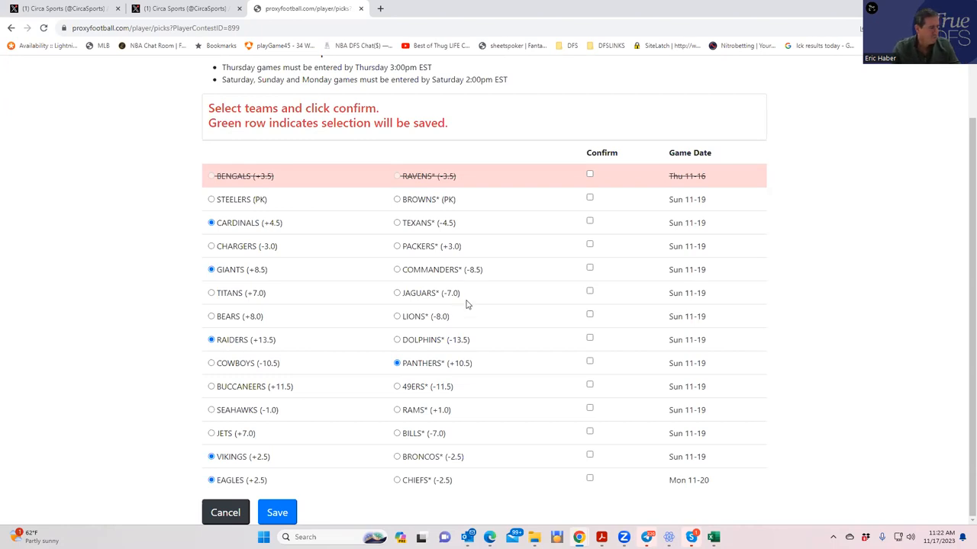
{"action": "mouse_move", "coordinate": [214, 395]}
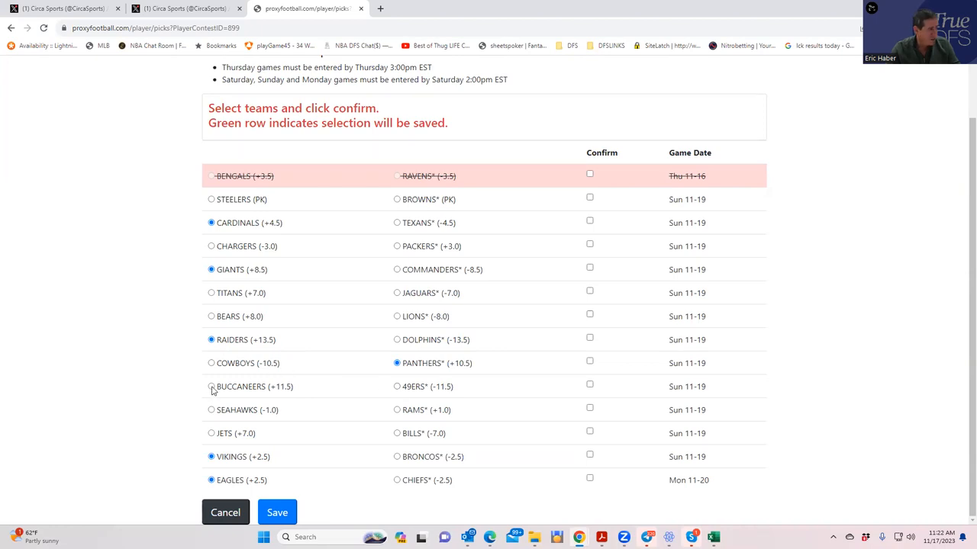
{"action": "left_click", "coordinate": [212, 386]}
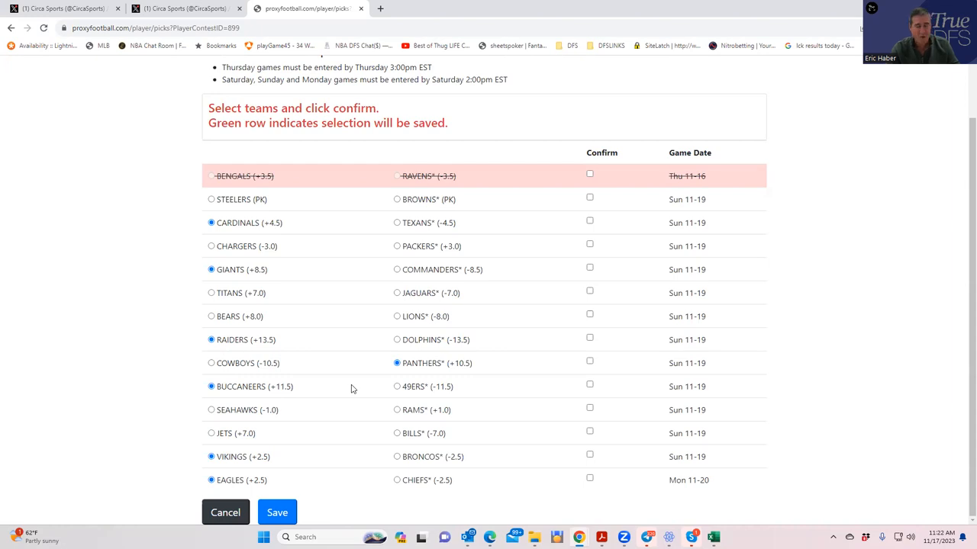
{"action": "mouse_move", "coordinate": [414, 384]}
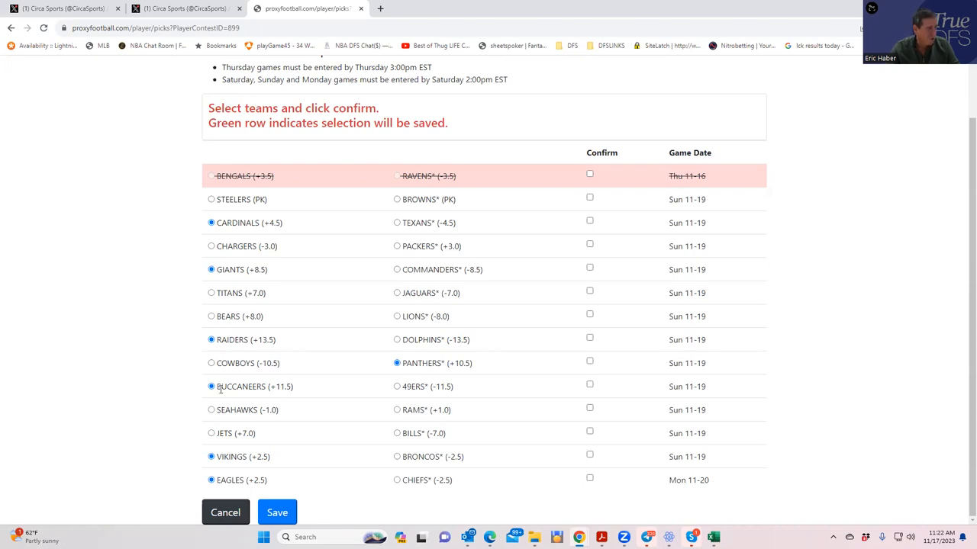
{"action": "mouse_move", "coordinate": [326, 403]}
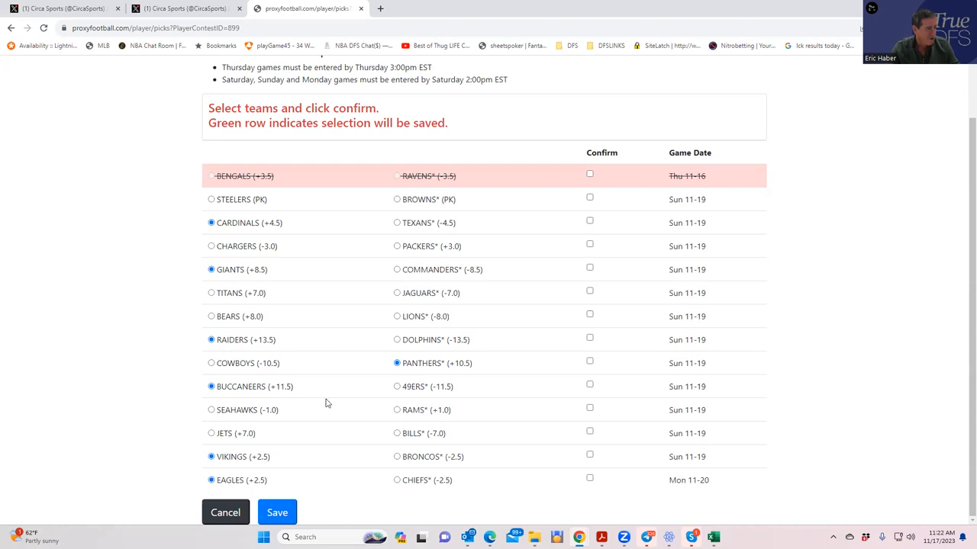
{"action": "mouse_move", "coordinate": [402, 409]}
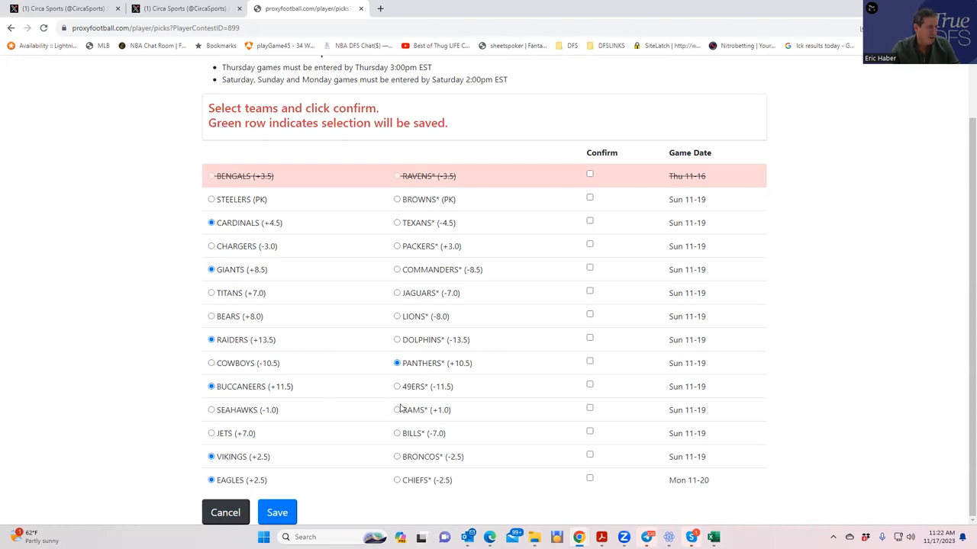
{"action": "mouse_move", "coordinate": [351, 419]}
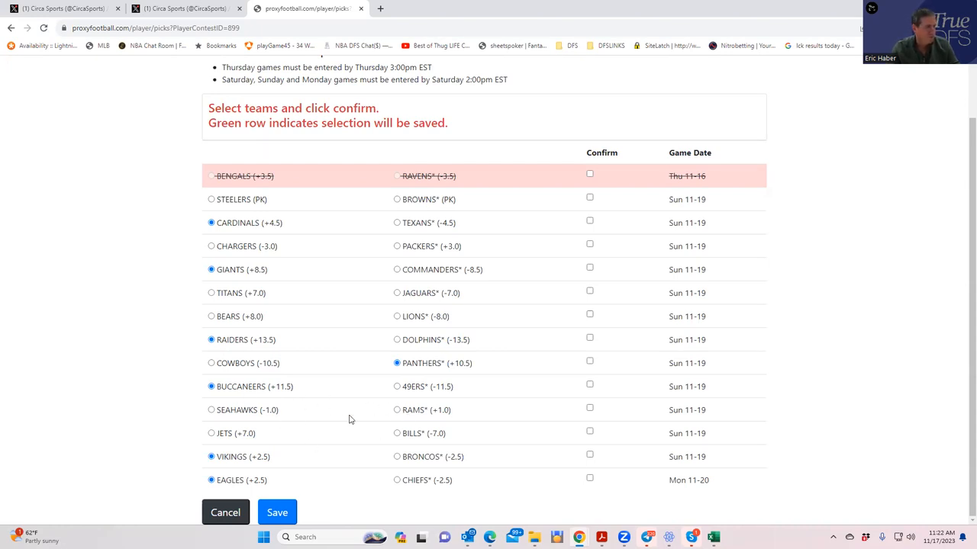
{"action": "mouse_move", "coordinate": [268, 438]}
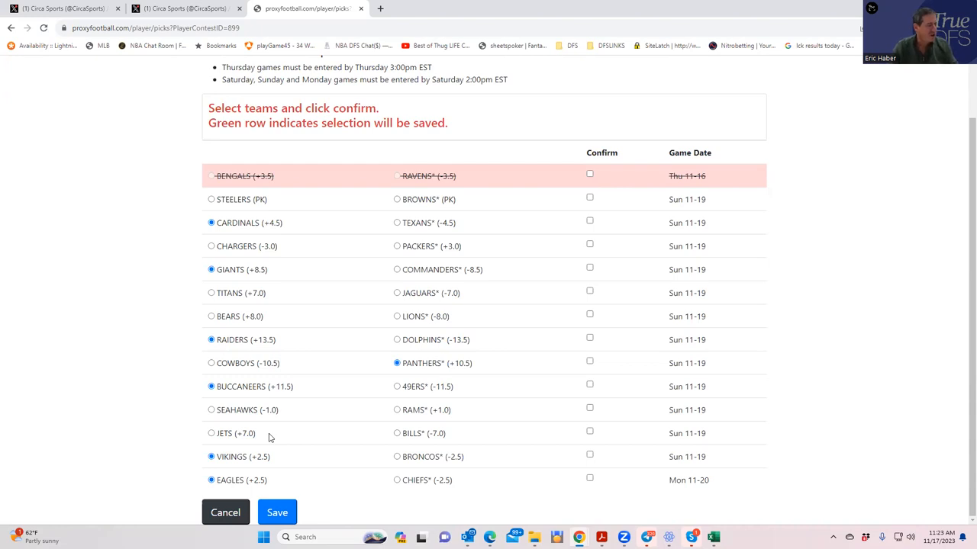
{"action": "mouse_move", "coordinate": [414, 456]}
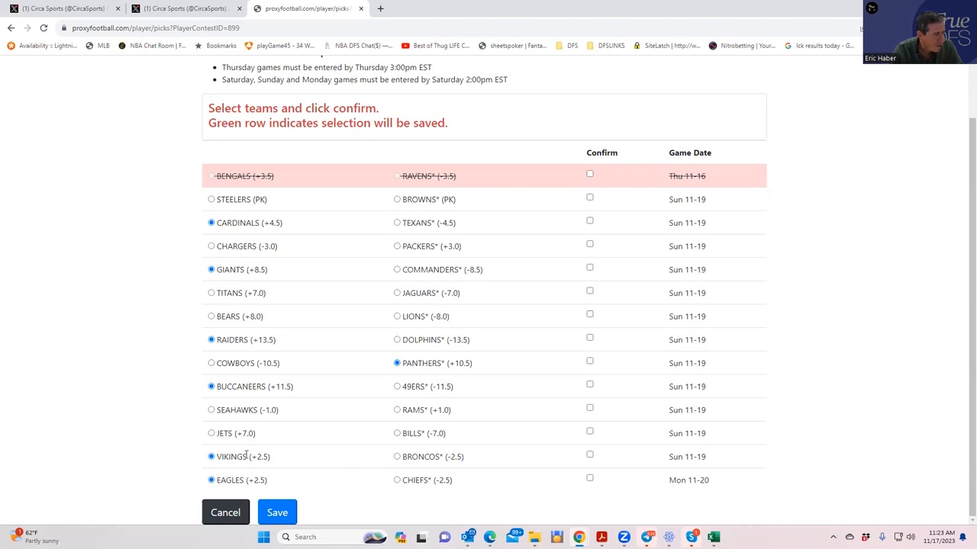
{"action": "mouse_move", "coordinate": [355, 461]}
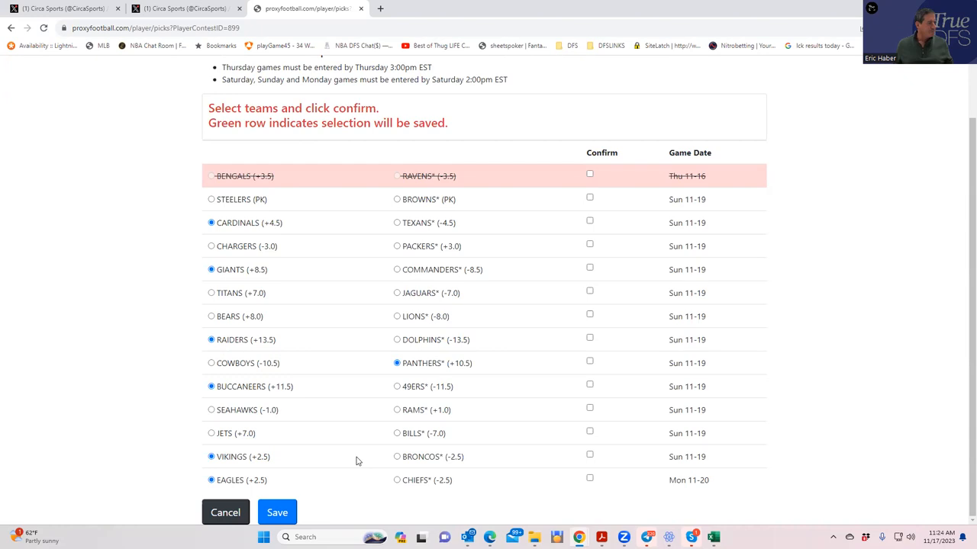
{"action": "mouse_move", "coordinate": [282, 450]}
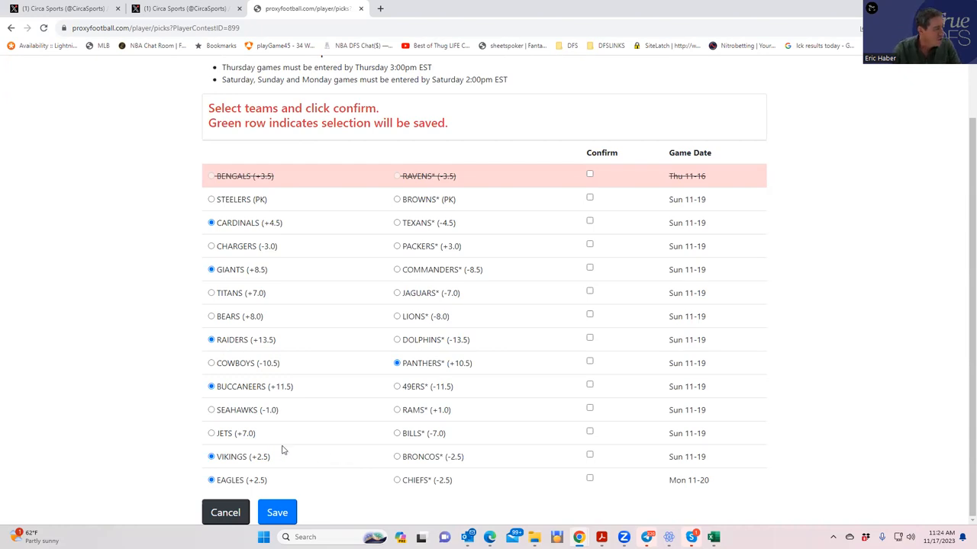
{"action": "mouse_move", "coordinate": [219, 402]}
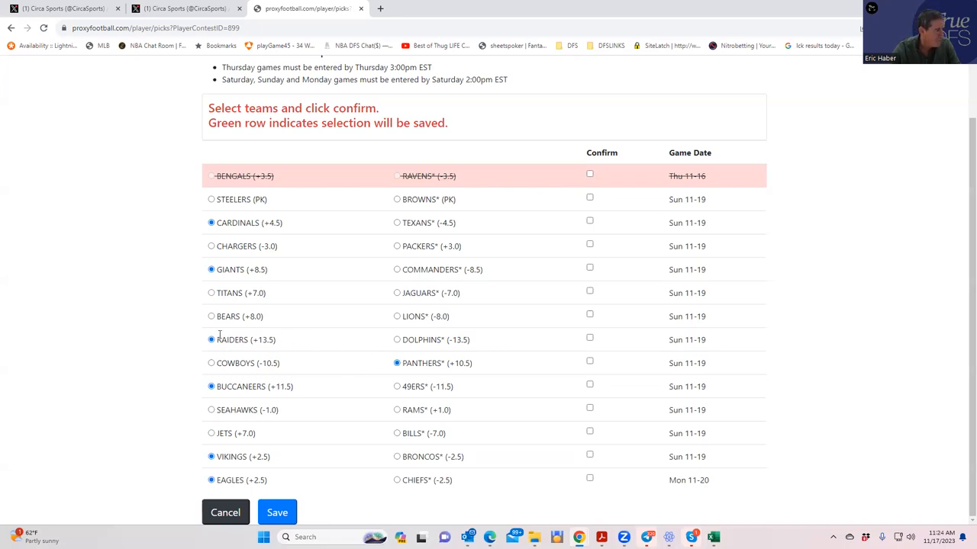
{"action": "mouse_move", "coordinate": [305, 265]}
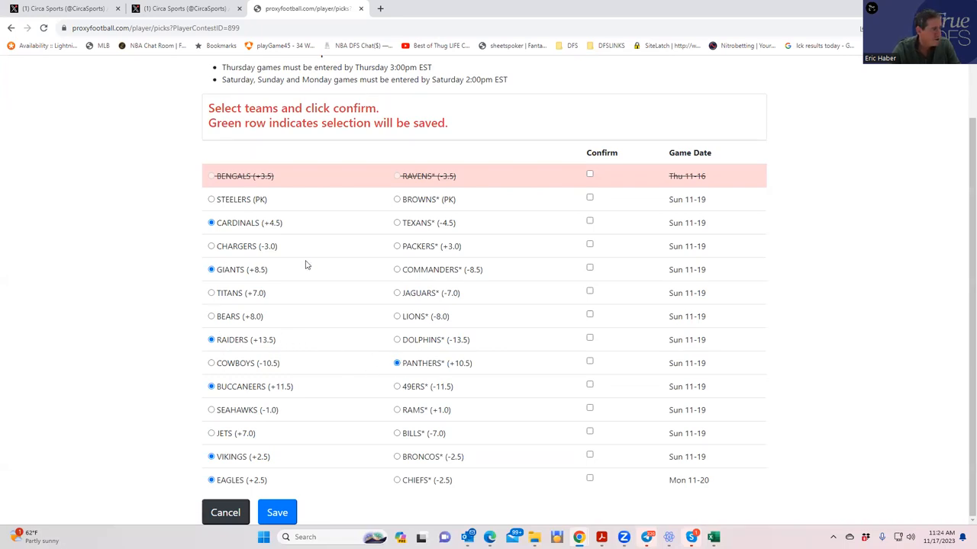
{"action": "mouse_move", "coordinate": [277, 407]}
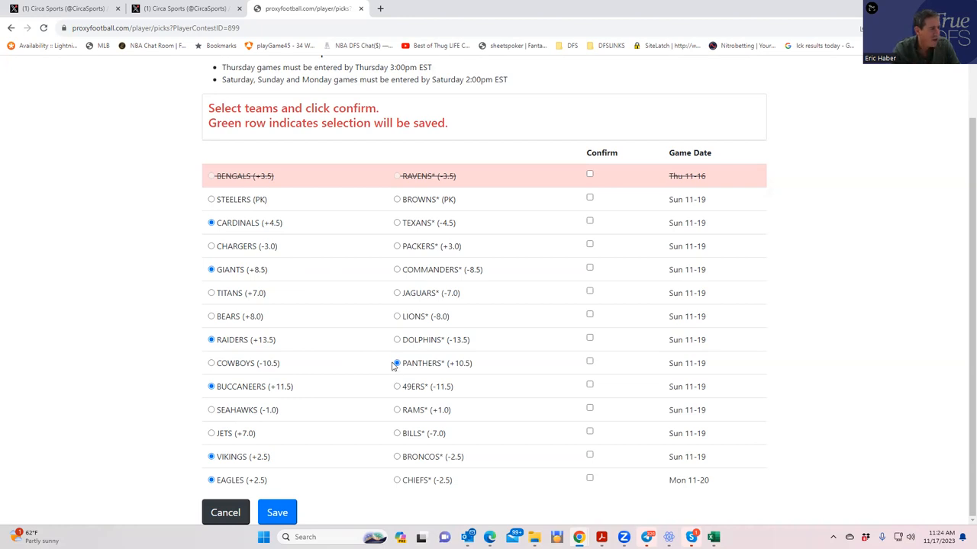
{"action": "left_click", "coordinate": [396, 363]}
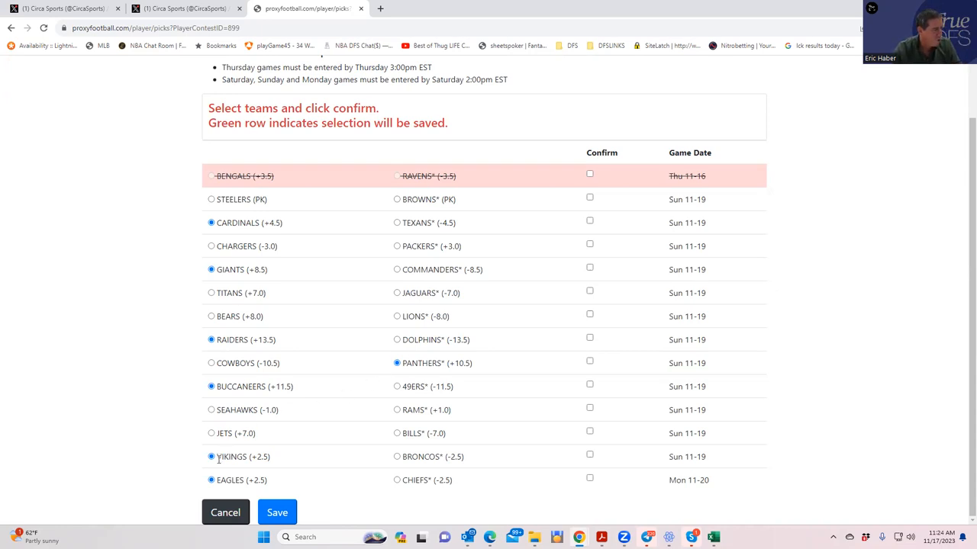
{"action": "mouse_move", "coordinate": [411, 454]}
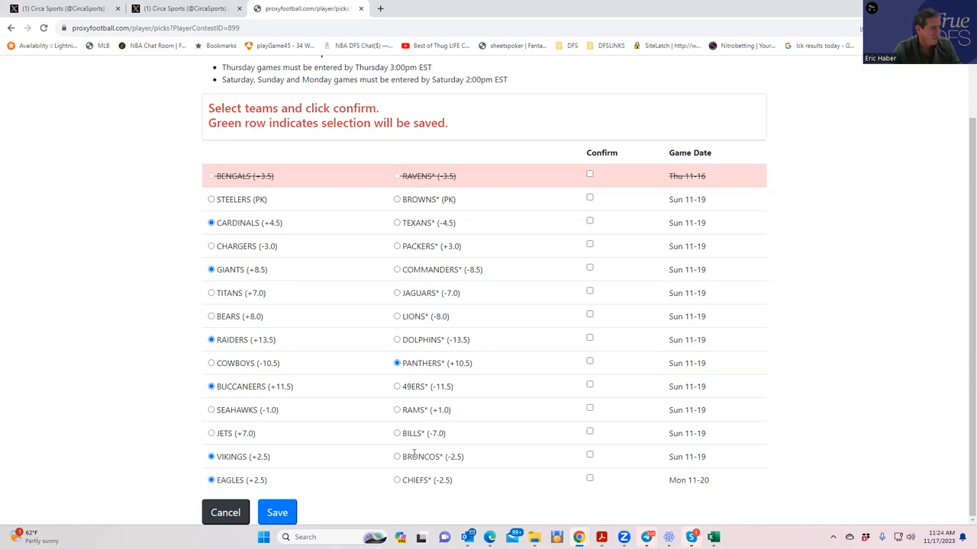
{"action": "mouse_move", "coordinate": [584, 456]}
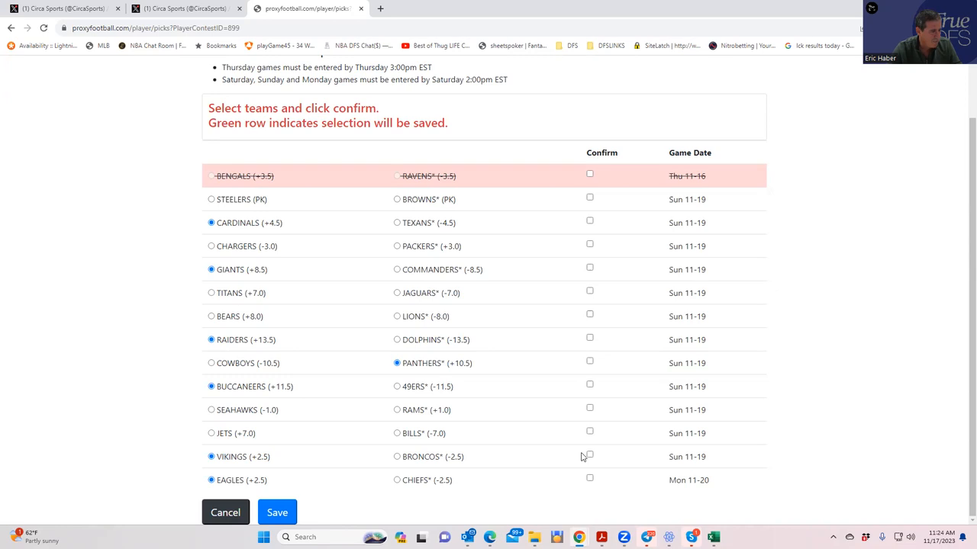
Tick Confirm on the Vikings, Cardinals, Giants and Panthers pick rows
{"action": "left_click", "coordinate": [588, 456]}
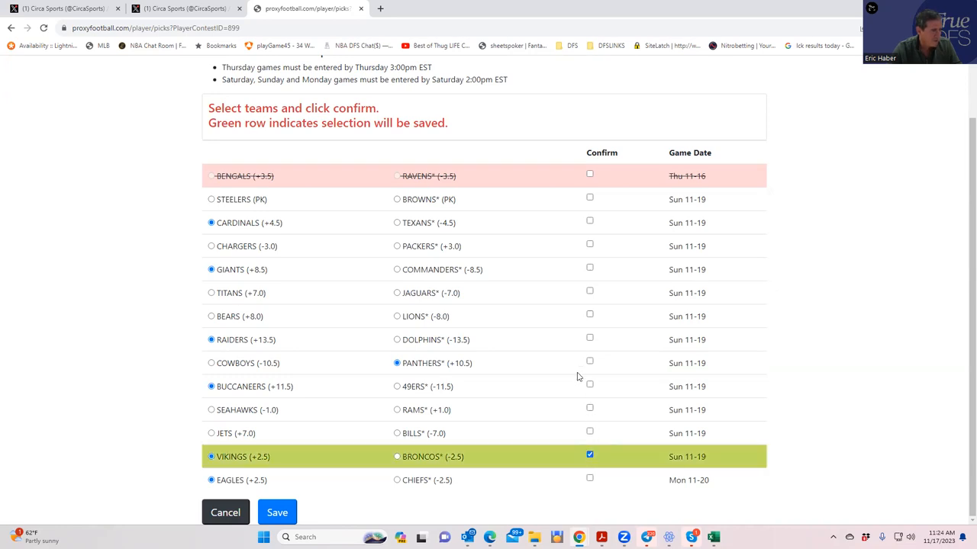
{"action": "left_click", "coordinate": [589, 221]}
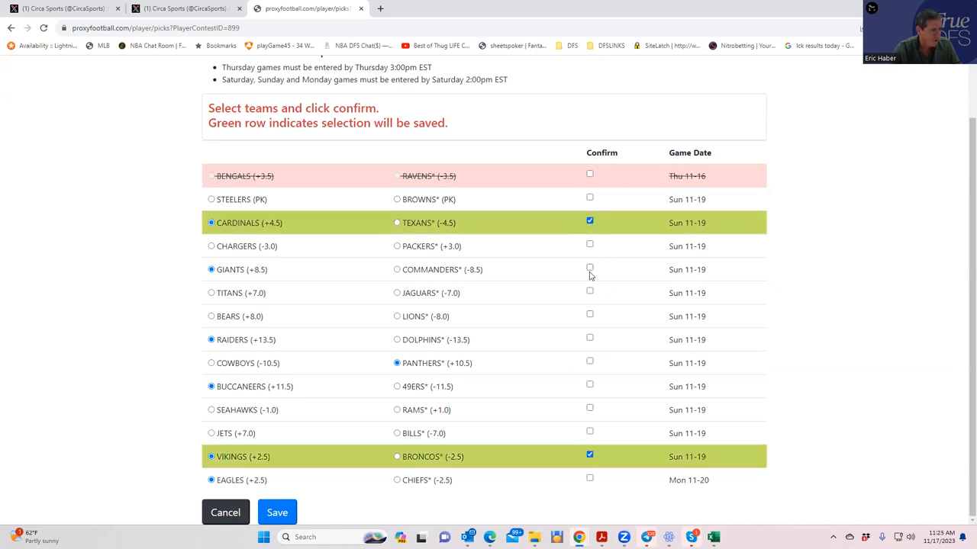
{"action": "left_click", "coordinate": [589, 269]}
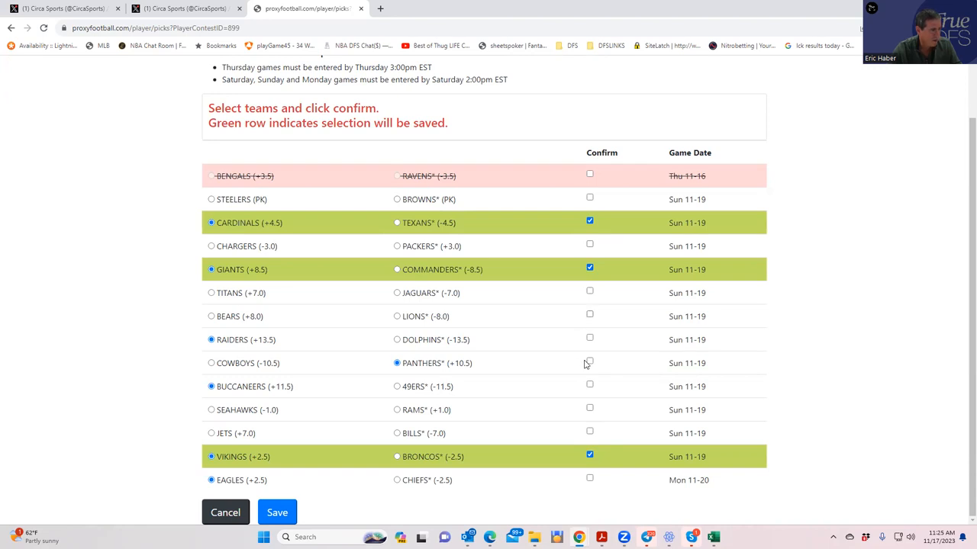
{"action": "left_click", "coordinate": [589, 363]}
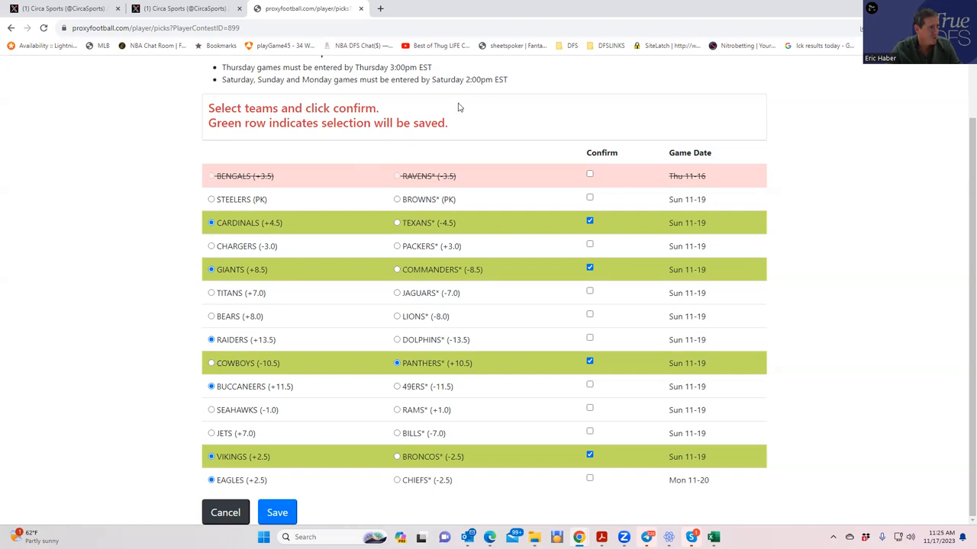
{"action": "mouse_move", "coordinate": [370, 347]}
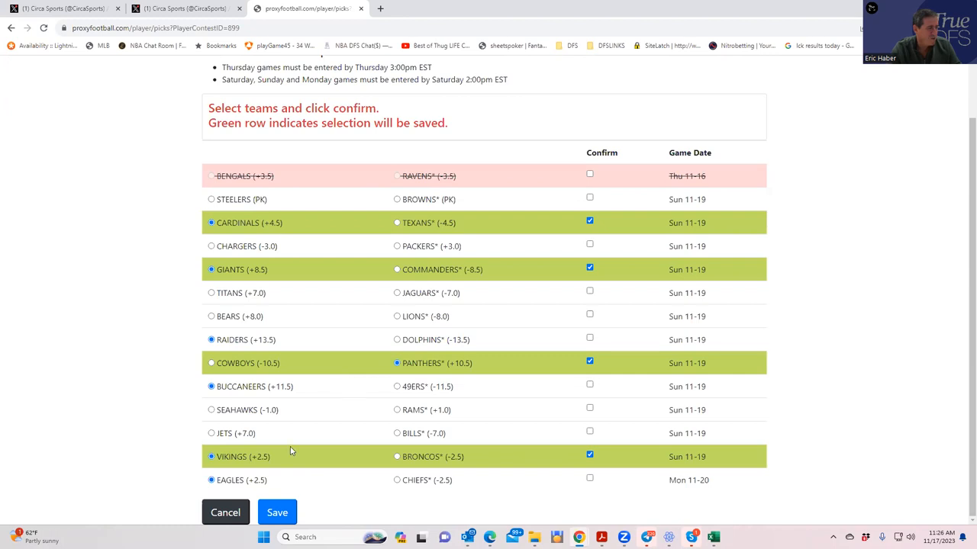
Confirm the Eagles pick, save all five picks, and dismiss the Saved! message
{"action": "left_click", "coordinate": [589, 478]}
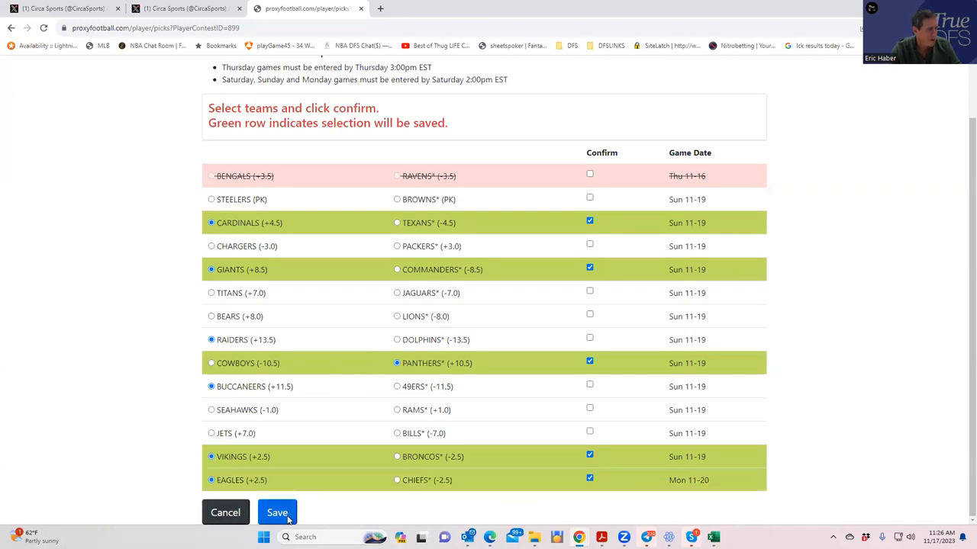
{"action": "left_click", "coordinate": [277, 512]}
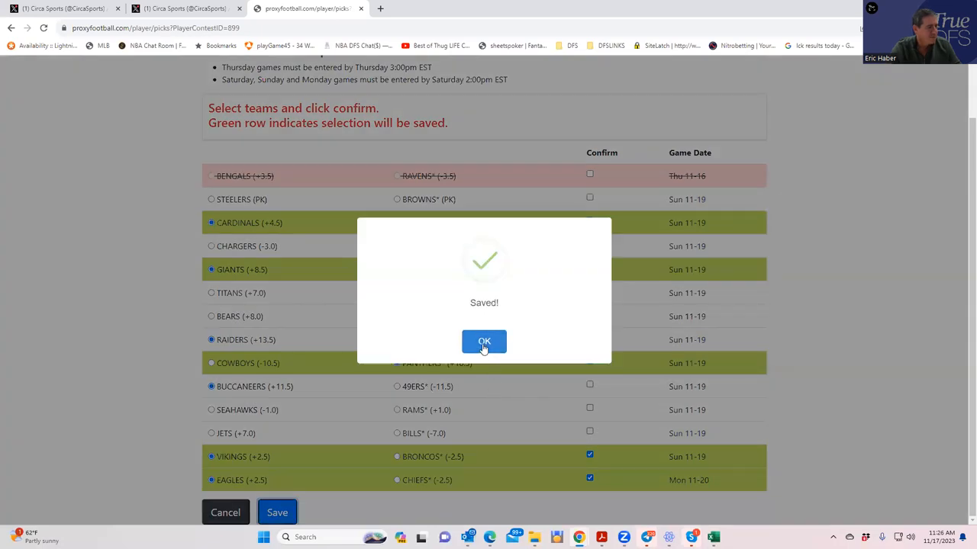
{"action": "left_click", "coordinate": [484, 341]}
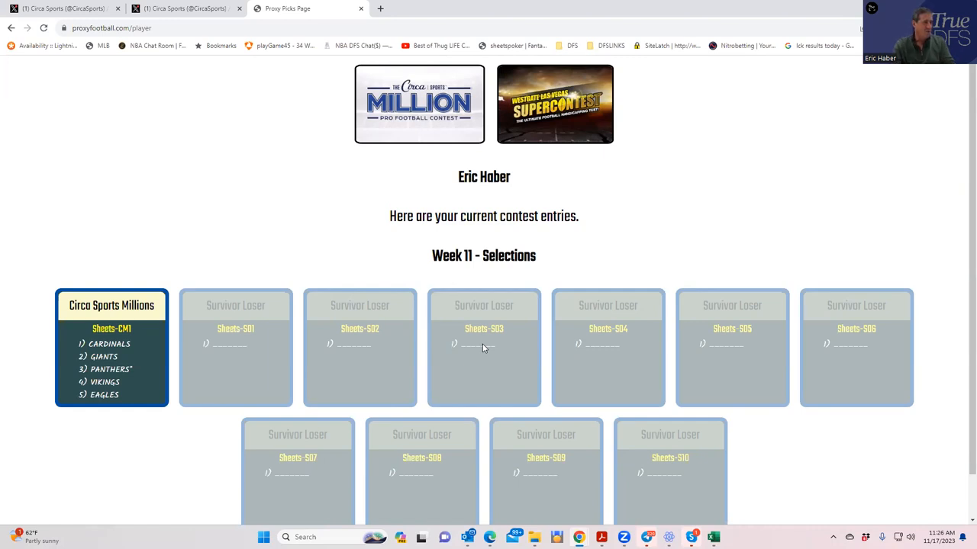
{"action": "mouse_move", "coordinate": [458, 197]}
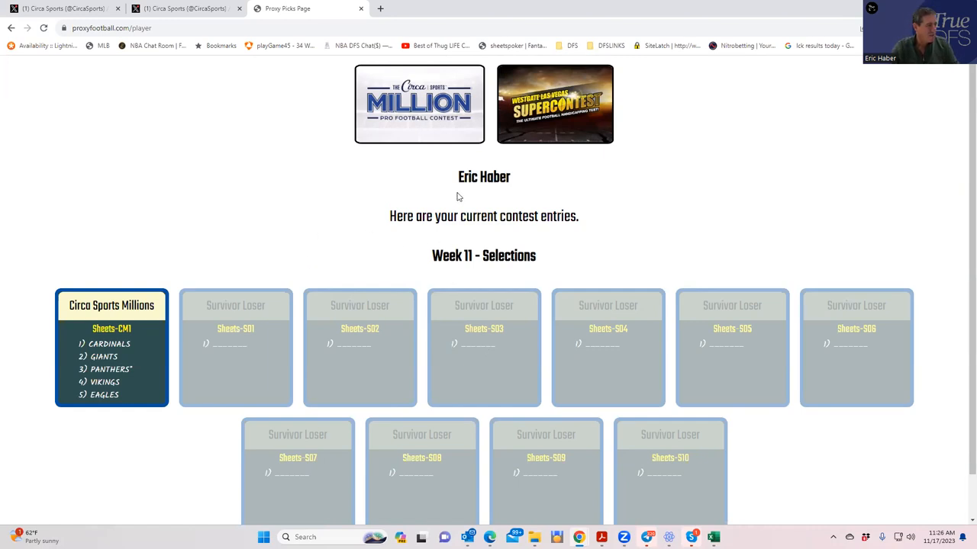
{"action": "mouse_move", "coordinate": [112, 357]}
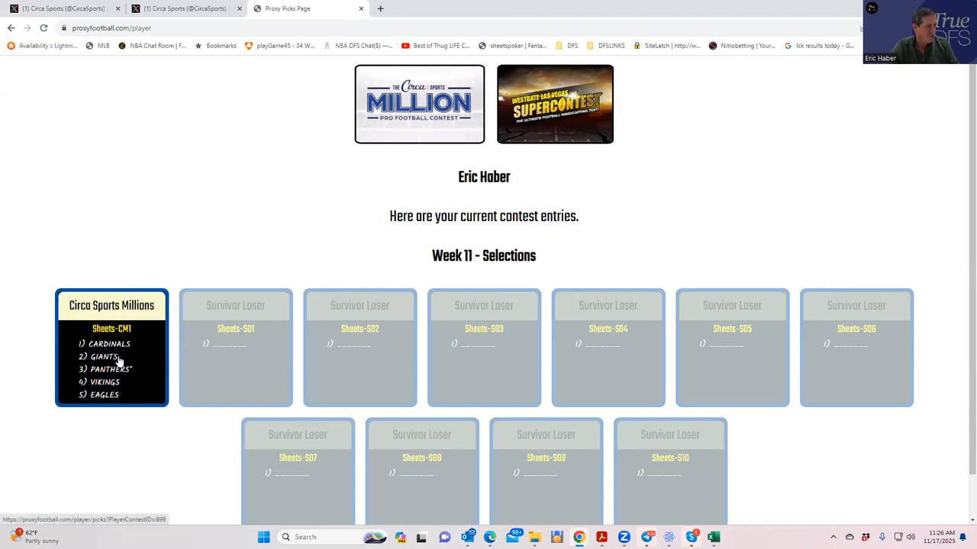
{"action": "mouse_move", "coordinate": [128, 374]}
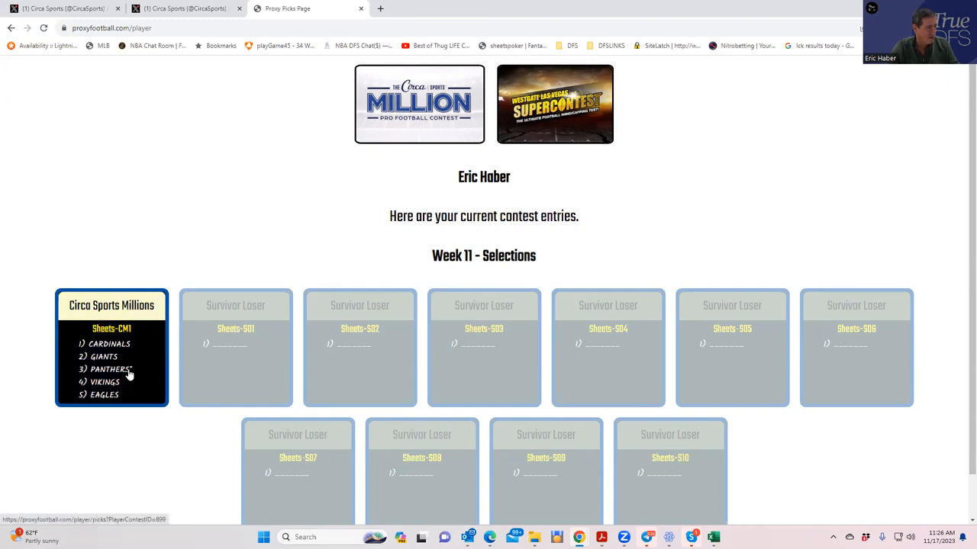